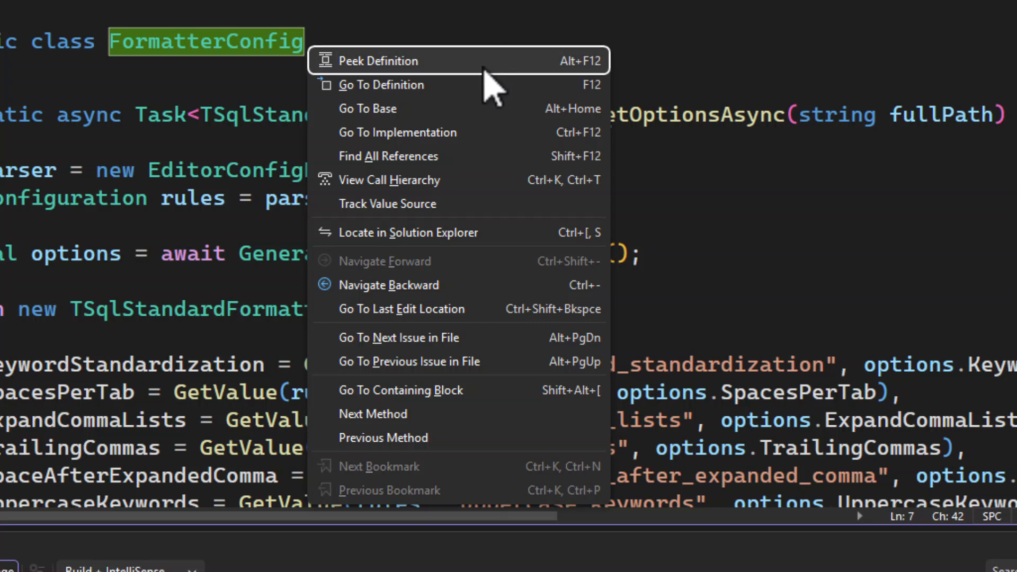
pyautogui.moveTo(509, 296)
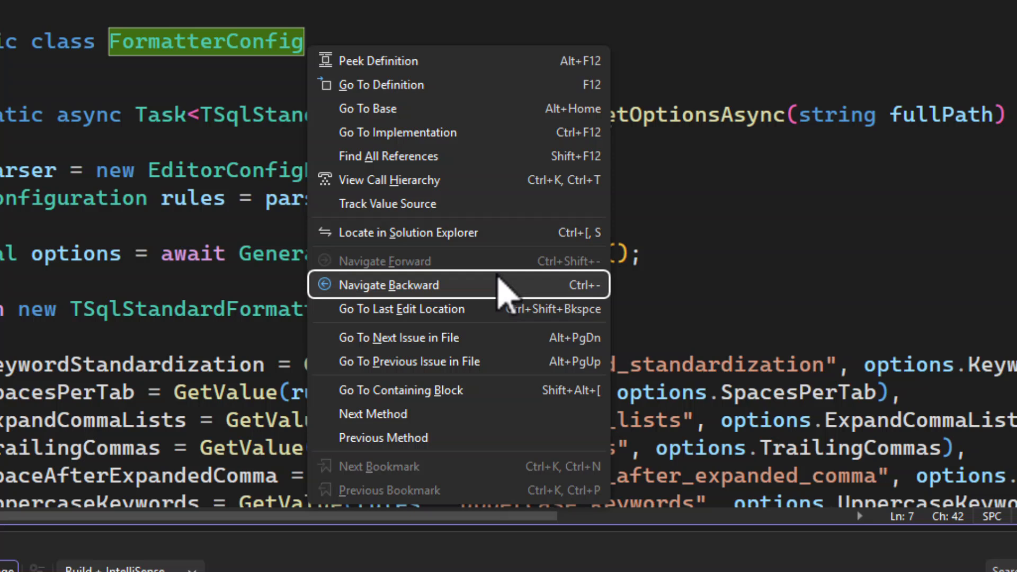
pyautogui.moveTo(532, 247)
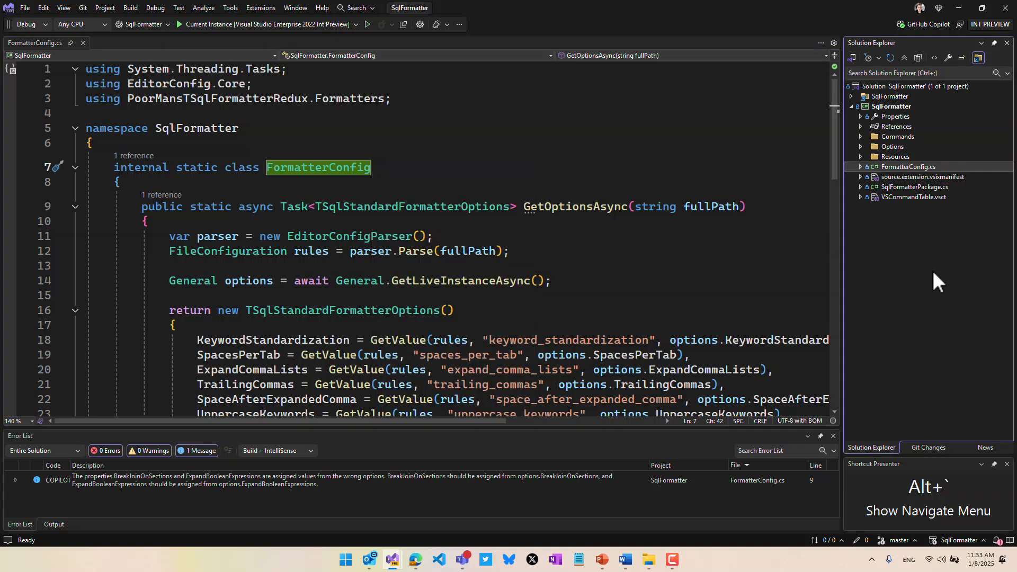
pyautogui.moveTo(921, 274)
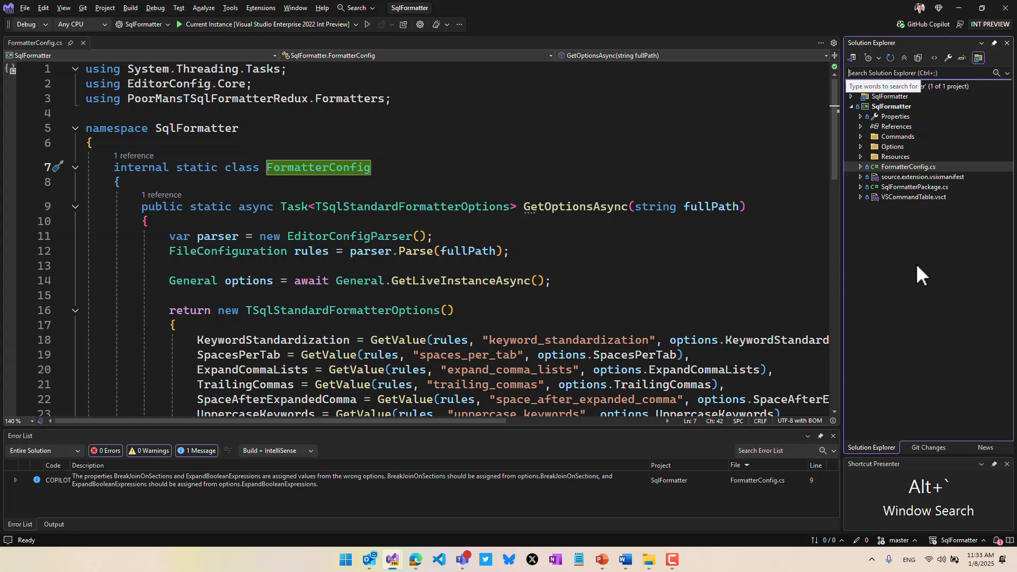
pyautogui.moveTo(963, 216)
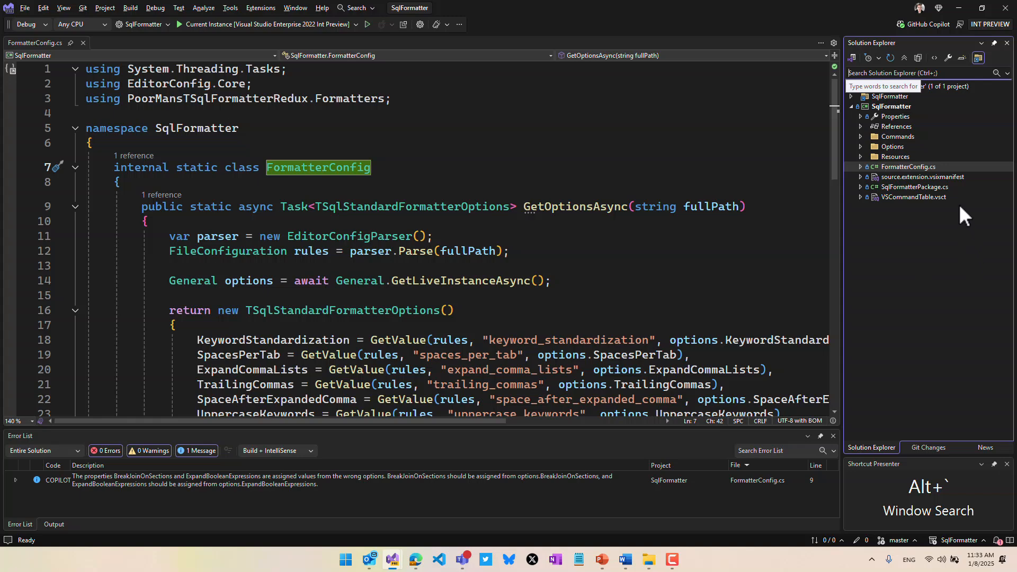
pyautogui.moveTo(508, 516)
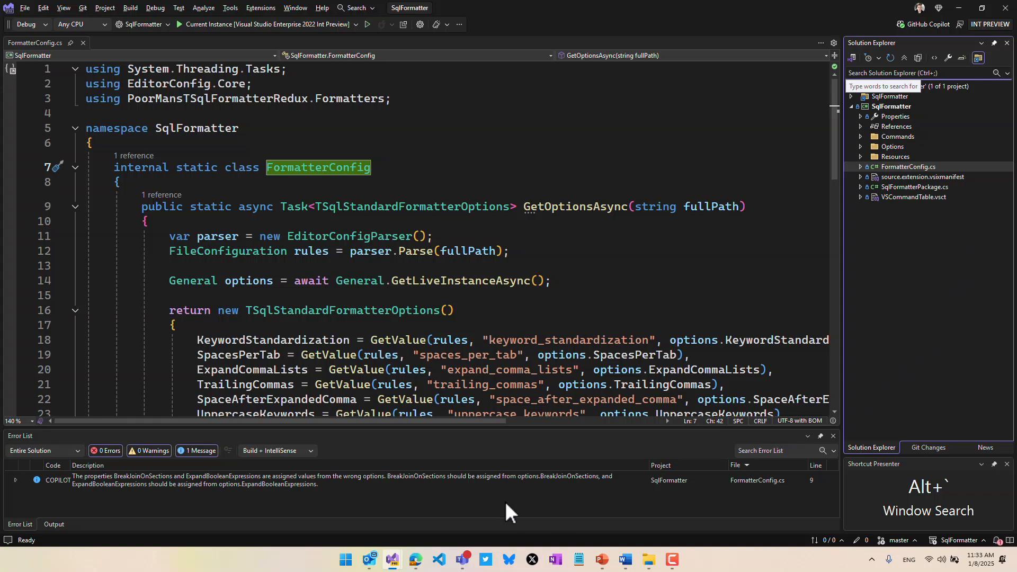